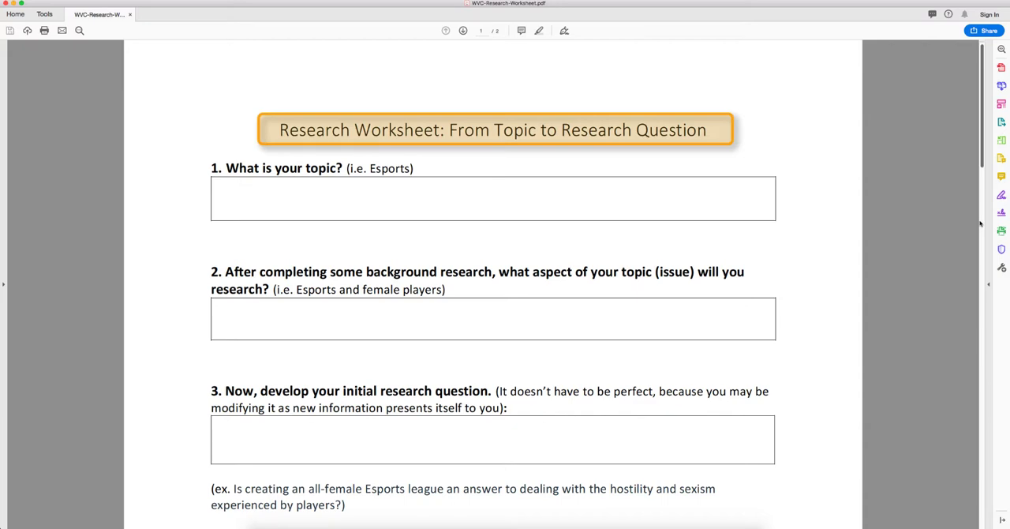
# Step: Scroll the Research Worksheet down to question 4 and its Main Topic / Issue table
pyautogui.scroll(-3)
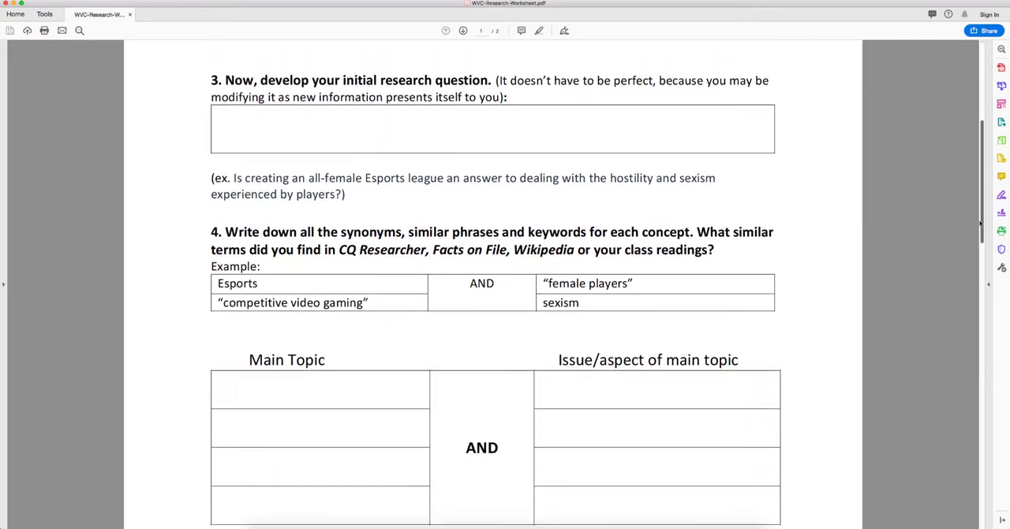
pyautogui.scroll(-3)
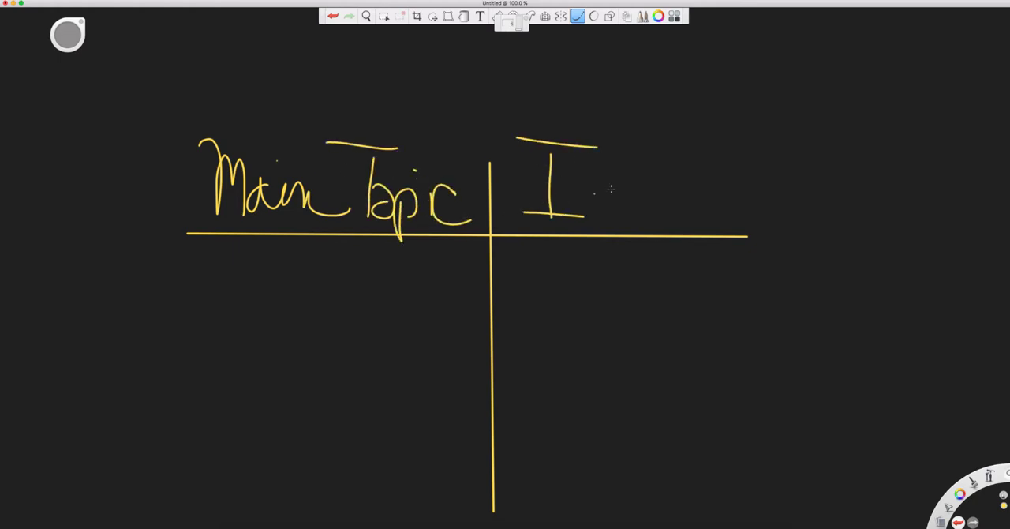
# Step: Letter the Issue heading and write Esports and "videogaming" under Main Topic
pyautogui.moveTo(587, 193); pyautogui.dragTo(765, 192)
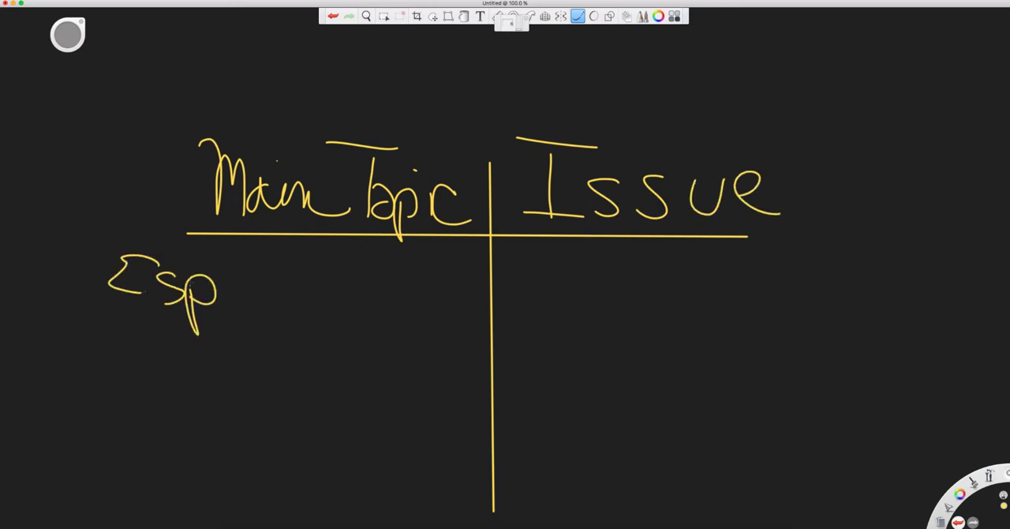
pyautogui.moveTo(213, 292); pyautogui.dragTo(379, 300)
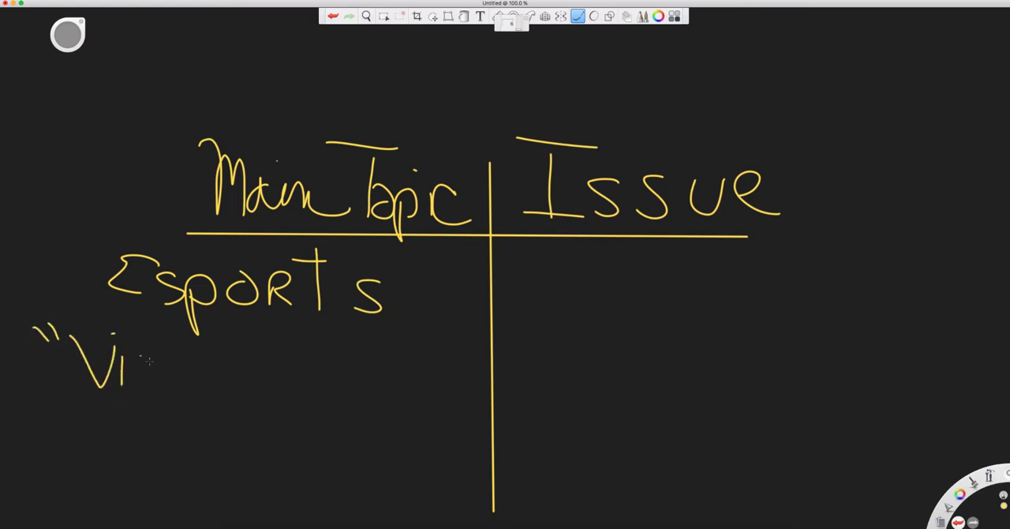
pyautogui.moveTo(142, 371); pyautogui.dragTo(284, 379)
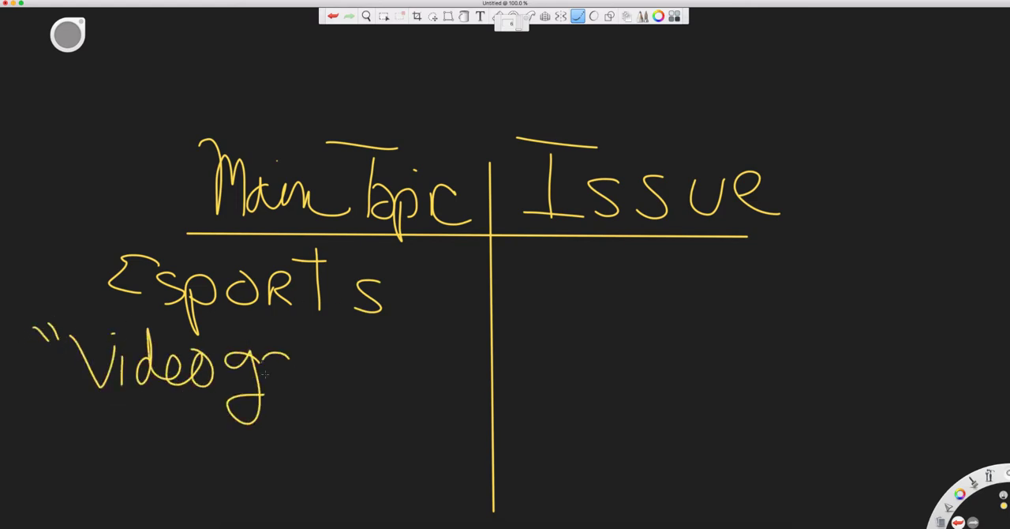
pyautogui.moveTo(283, 371); pyautogui.dragTo(418, 387)
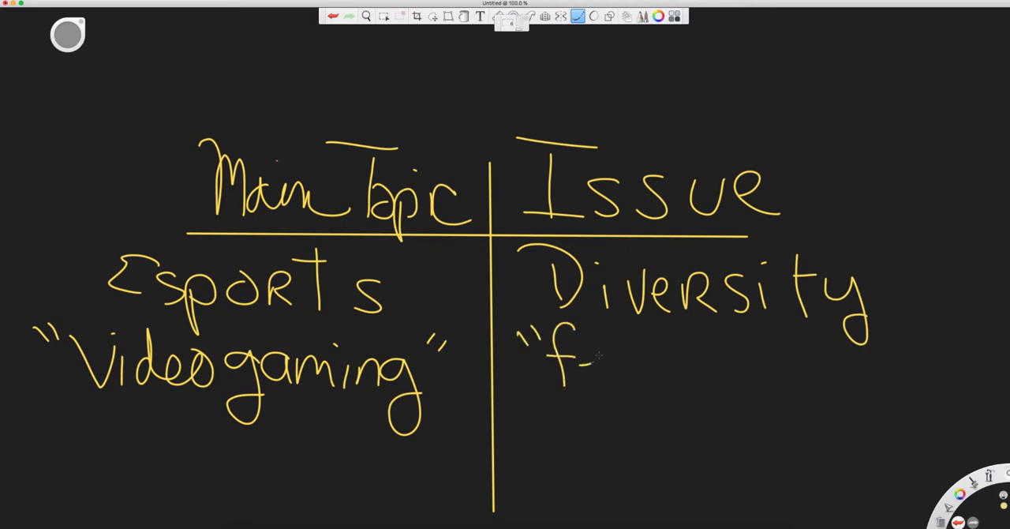
# Step: Write female players and sexism in the Issue column under Diversity
pyautogui.moveTo(576, 355); pyautogui.dragTo(812, 363)
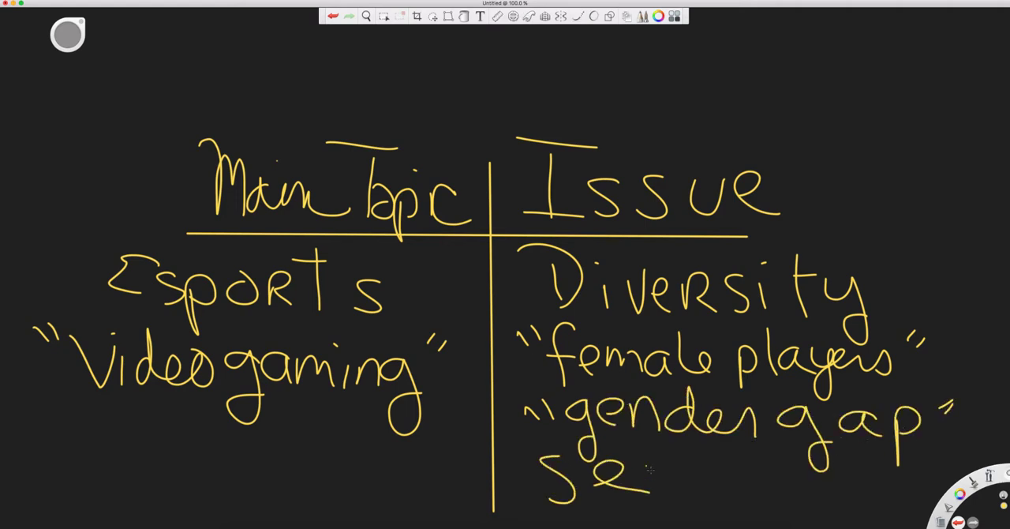
pyautogui.moveTo(647, 474); pyautogui.dragTo(829, 489)
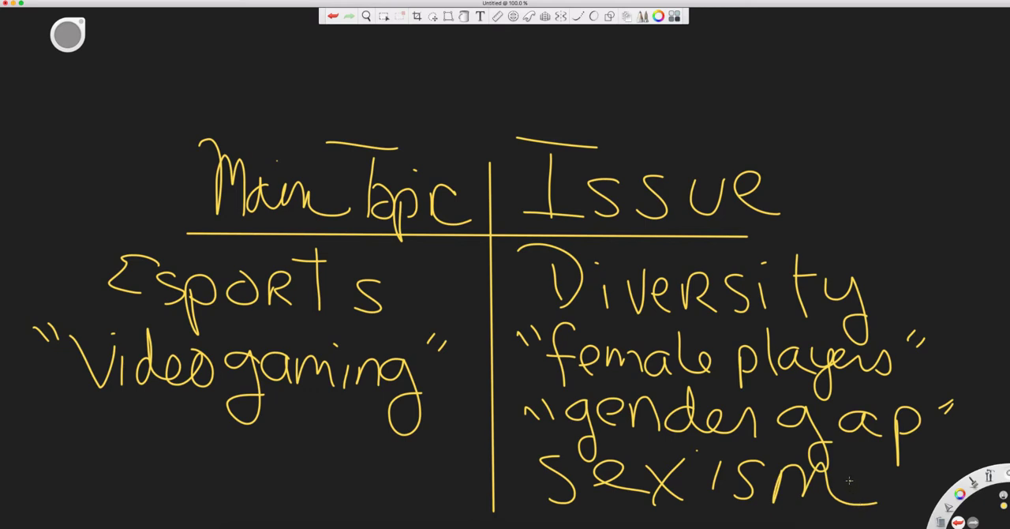
pyautogui.moveTo(438, 293)
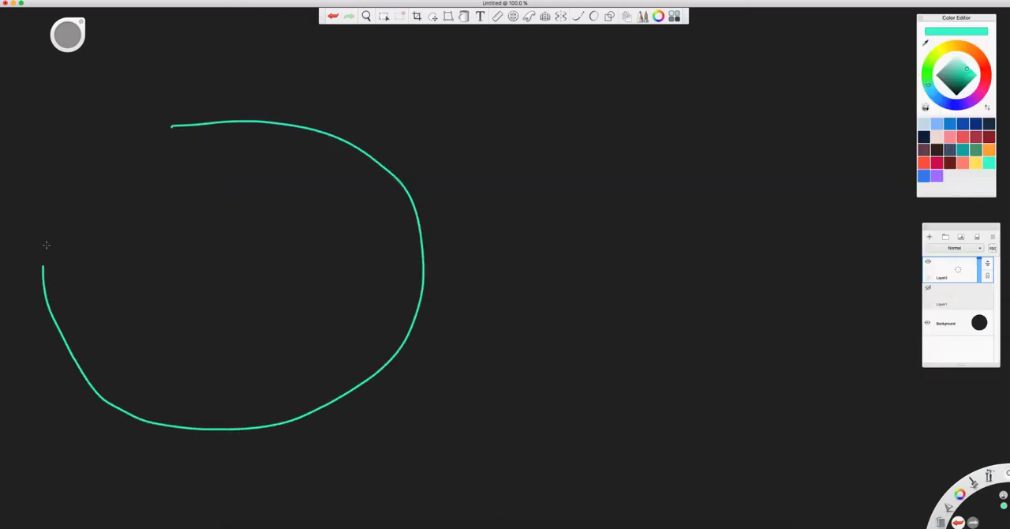
# Step: Draw two overlapping teal circles with boxed college and other subtopics under Esports and cultural under Diversity
pyautogui.moveTo(171, 130); pyautogui.dragTo(628, 435)
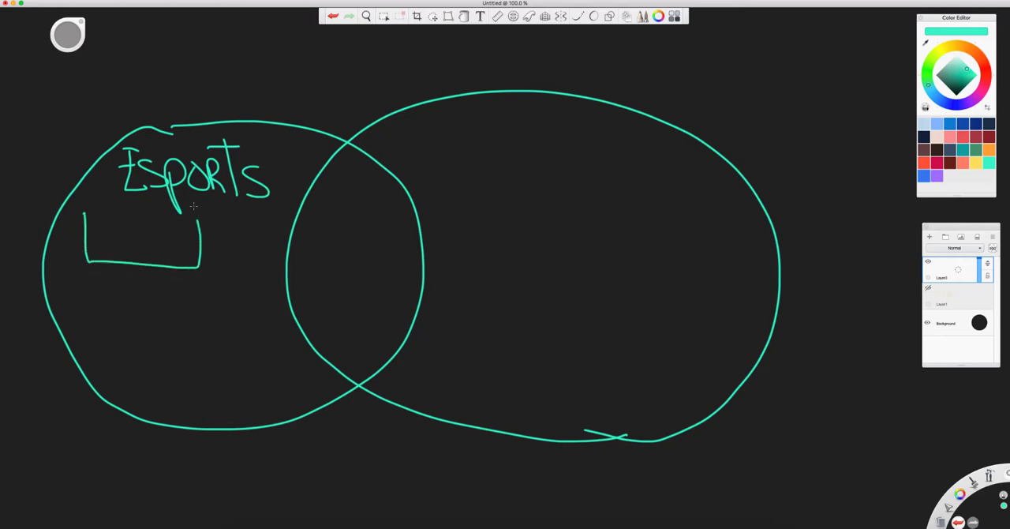
pyautogui.moveTo(94, 237); pyautogui.dragTo(173, 233)
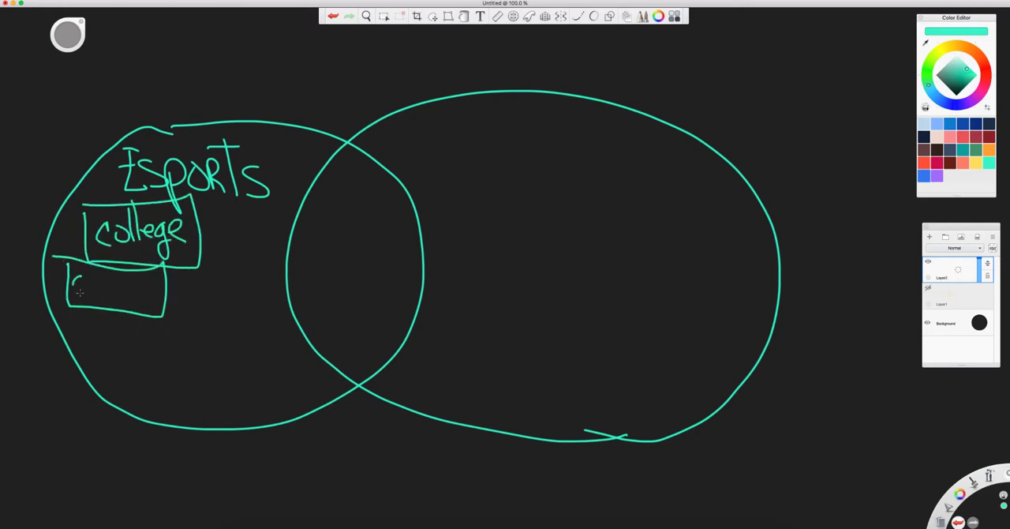
pyautogui.moveTo(76, 295); pyautogui.dragTo(157, 295)
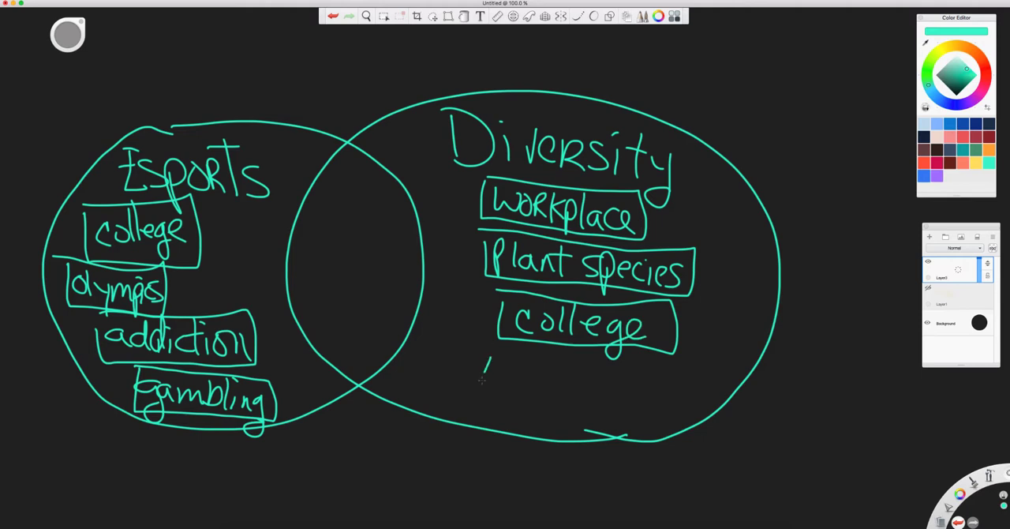
pyautogui.moveTo(485, 378); pyautogui.dragTo(568, 379)
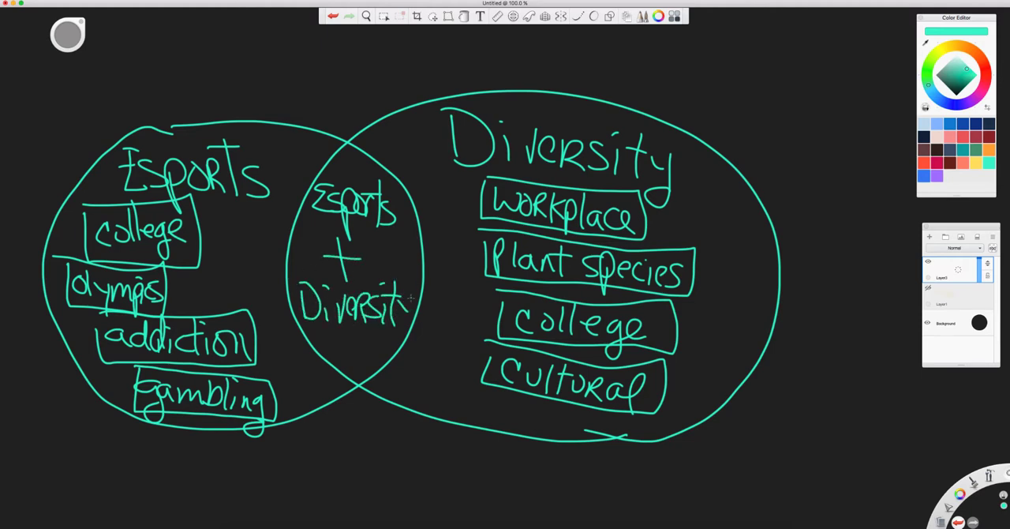
# Step: Write 'Esports + Diversity' in the overlap of the two circles
pyautogui.moveTo(355, 142); pyautogui.dragTo(355, 371)
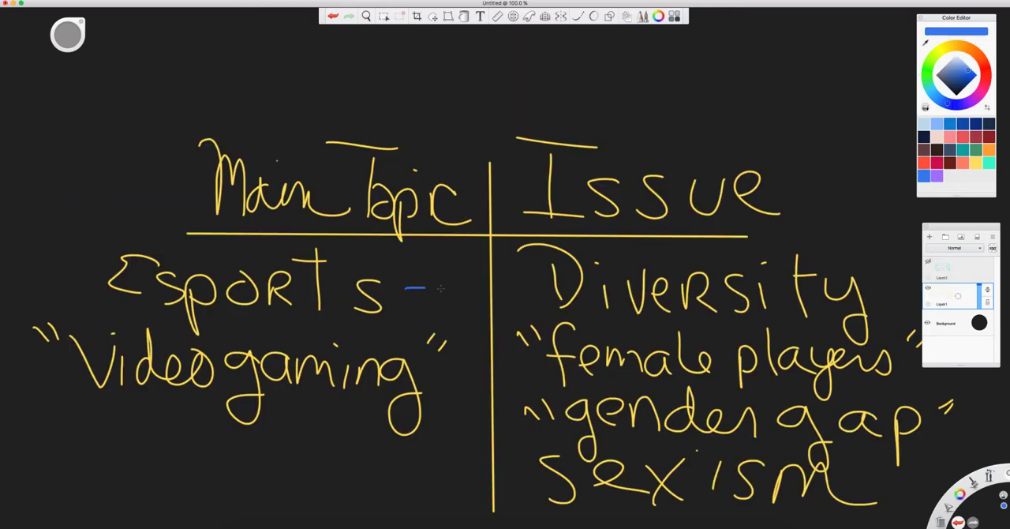
# Step: Draw blue arrows from Esports to Diversity and gender gap, then from videogaming to the issue terms
pyautogui.moveTo(426, 290); pyautogui.dragTo(536, 295)
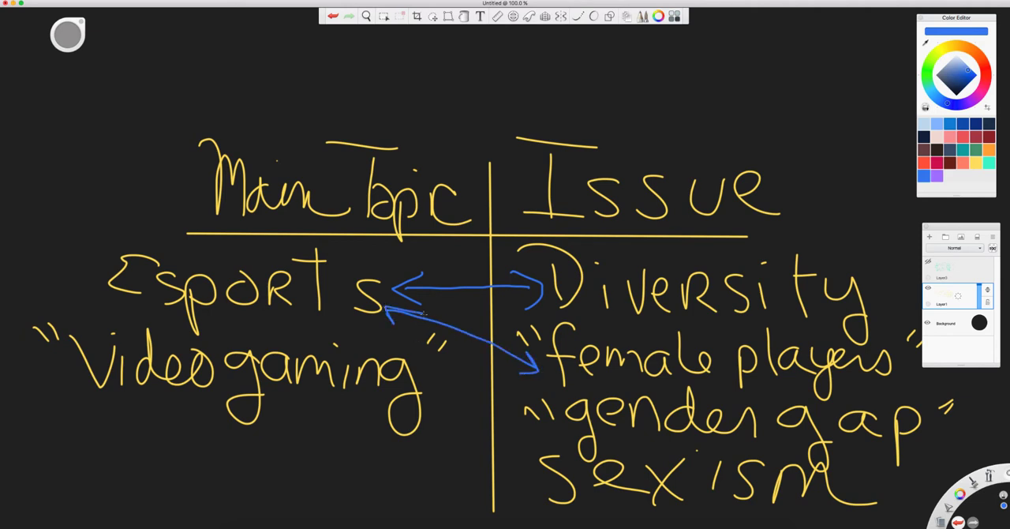
pyautogui.moveTo(387, 319); pyautogui.dragTo(524, 410)
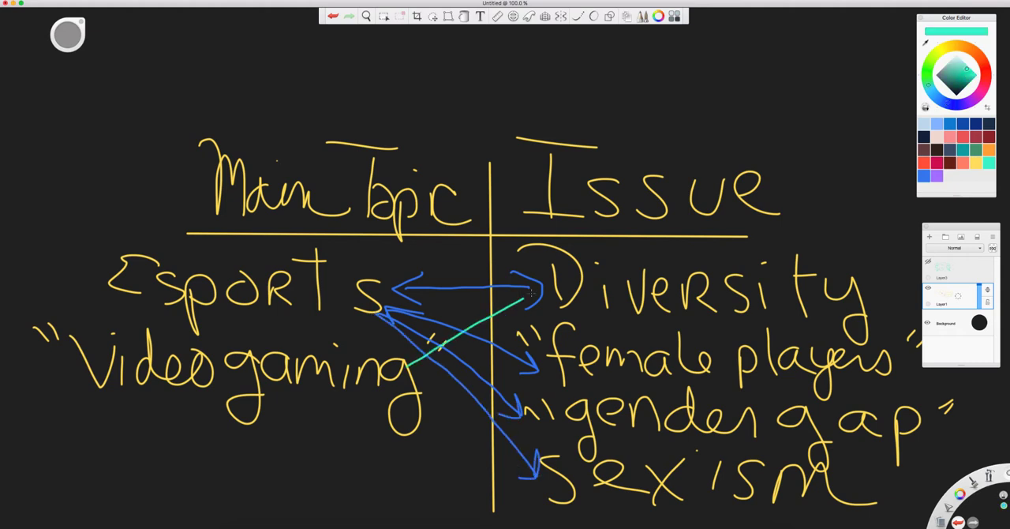
pyautogui.moveTo(411, 364); pyautogui.dragTo(536, 362)
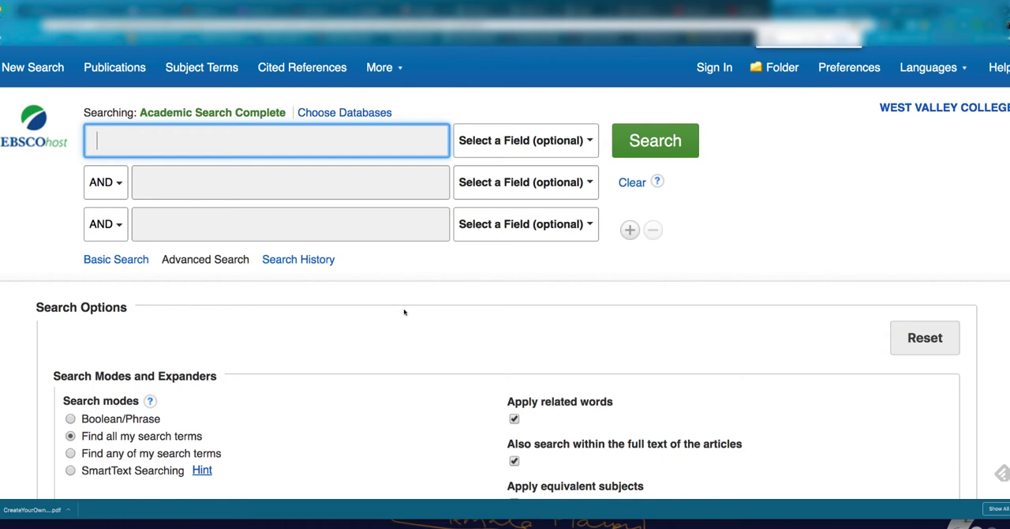
# Step: Search esports AND diversity in the first two Advanced Search boxes
pyautogui.write('esports')
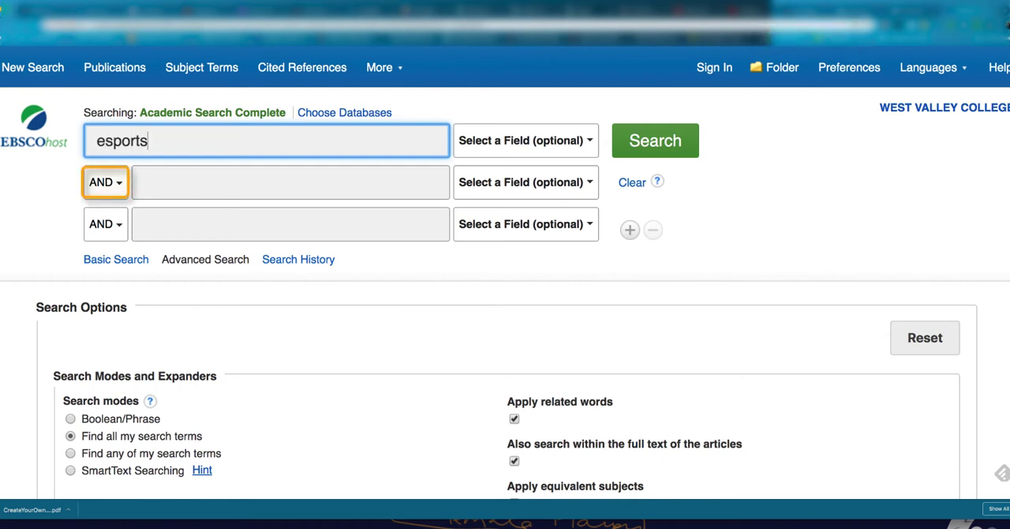
pyautogui.write('diversity')
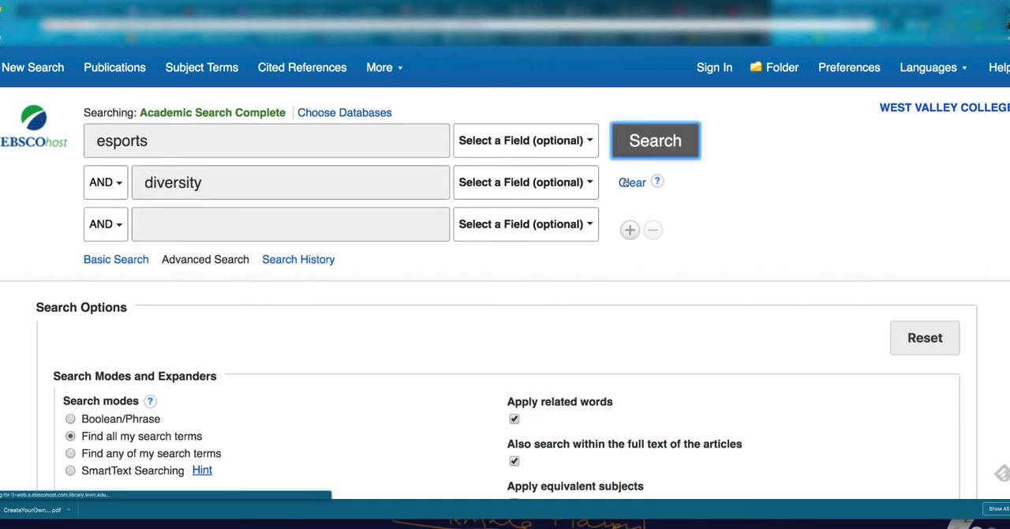
pyautogui.click(655, 140)
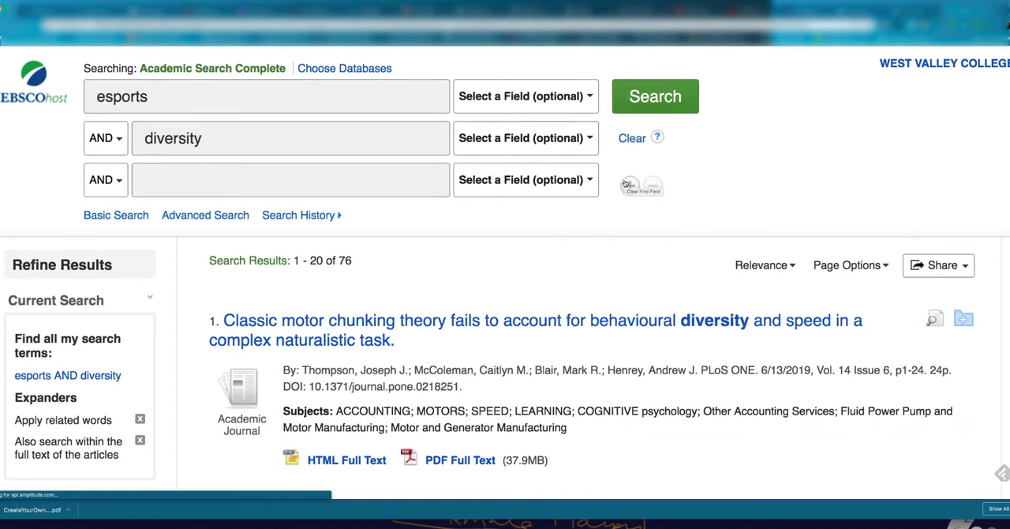
# Step: Scroll through the 76 results and back to the top
pyautogui.scroll(-3)
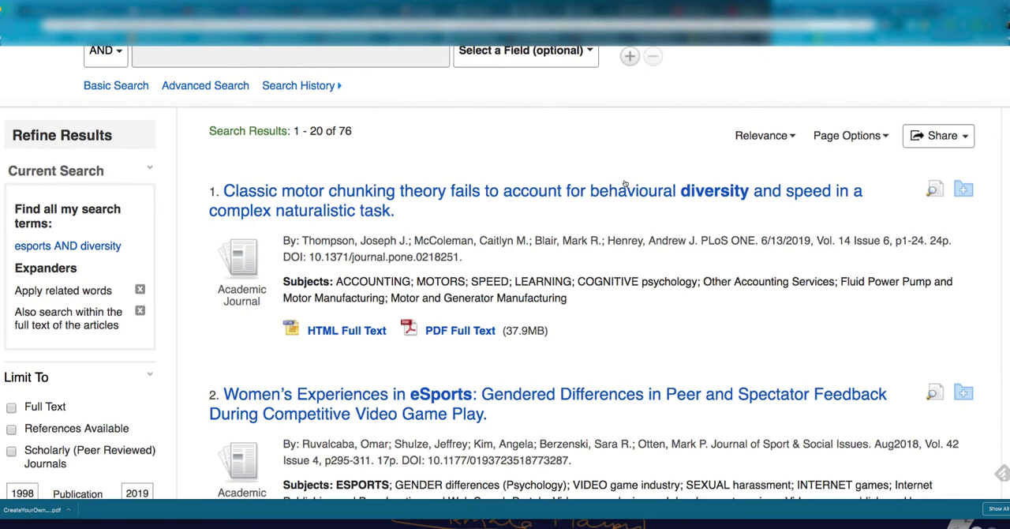
pyautogui.scroll(-3)
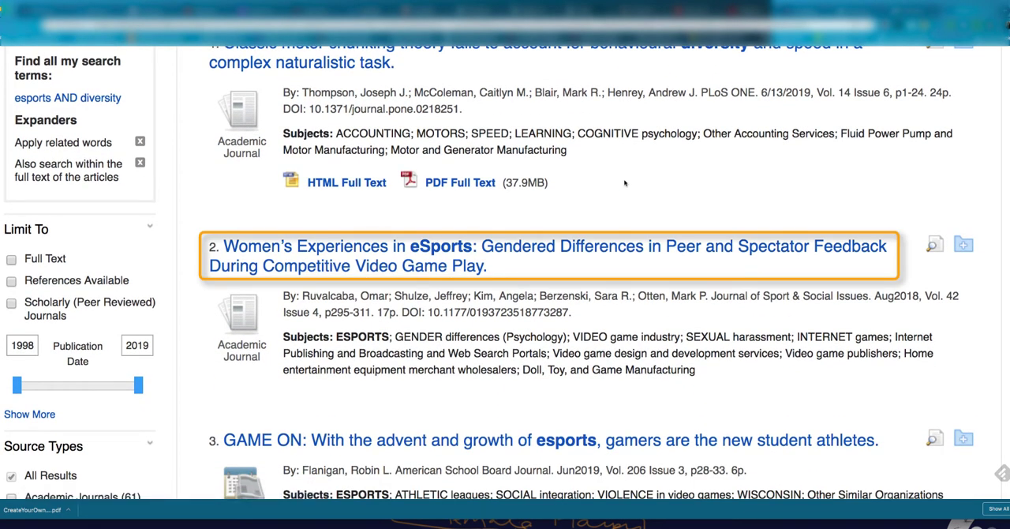
pyautogui.scroll(-3)
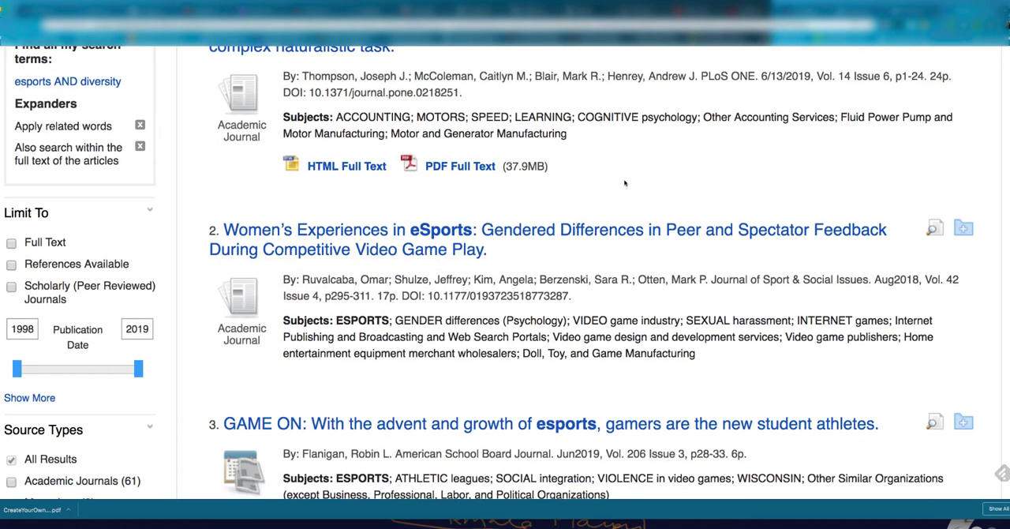
pyautogui.scroll(3)
pyautogui.write('"fema')
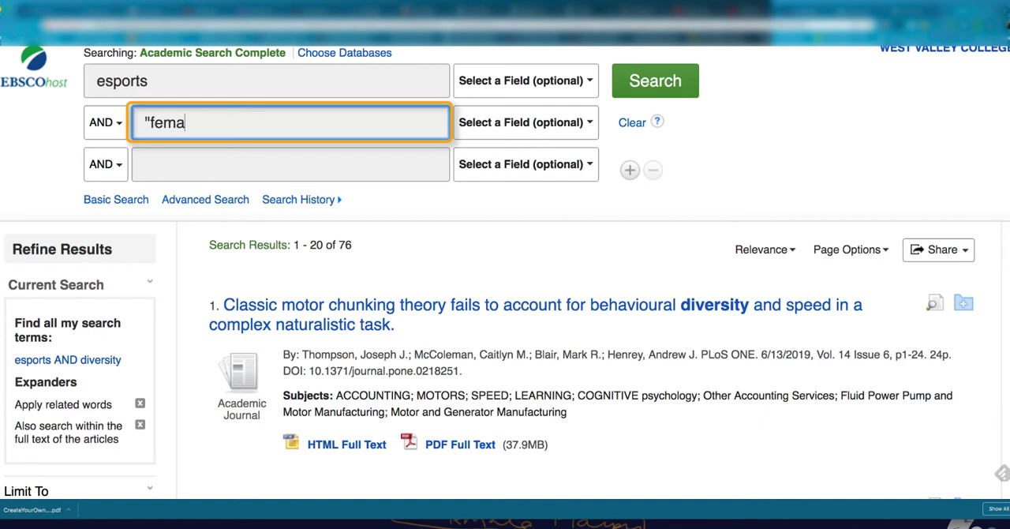
# Step: Search esports AND "female players", narrowing the results to 7 articles
pyautogui.write('le')
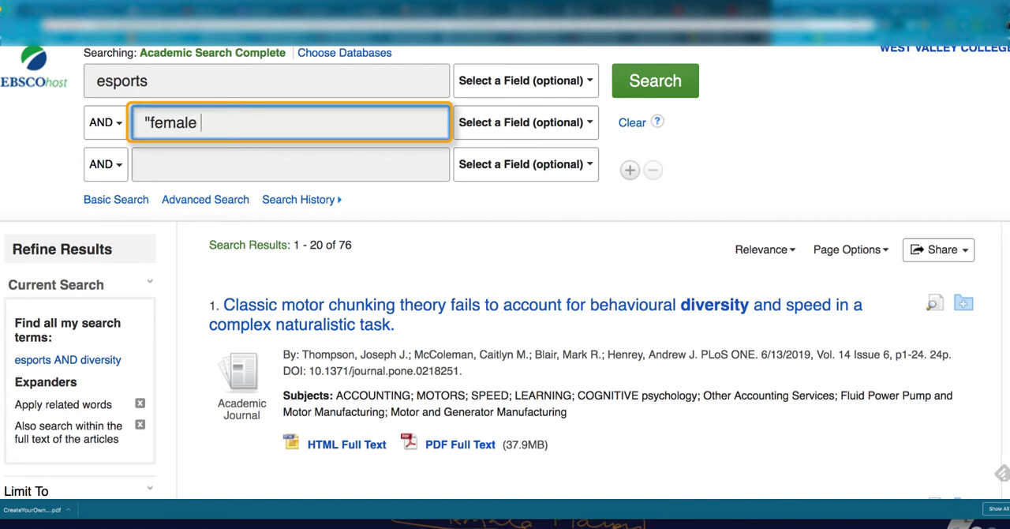
pyautogui.write('players"')
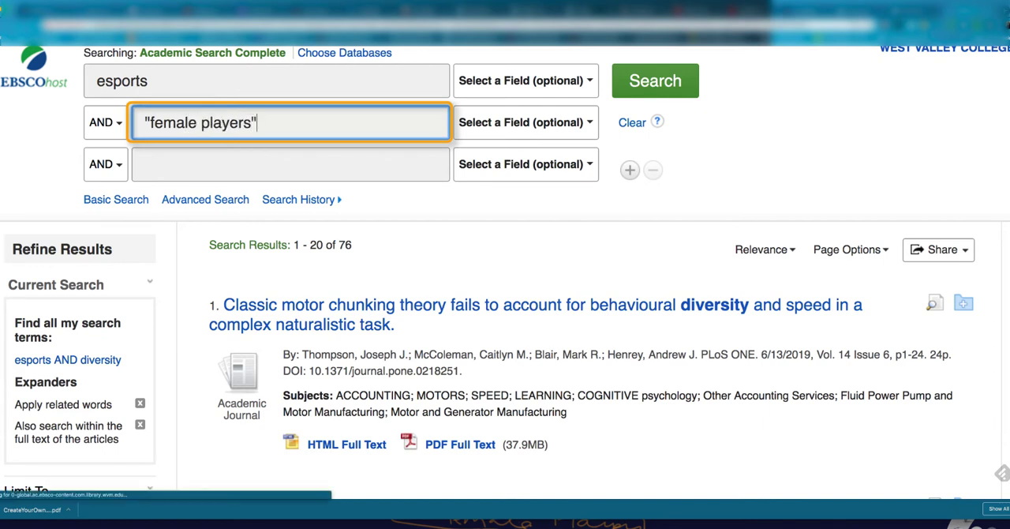
pyautogui.click(653, 79)
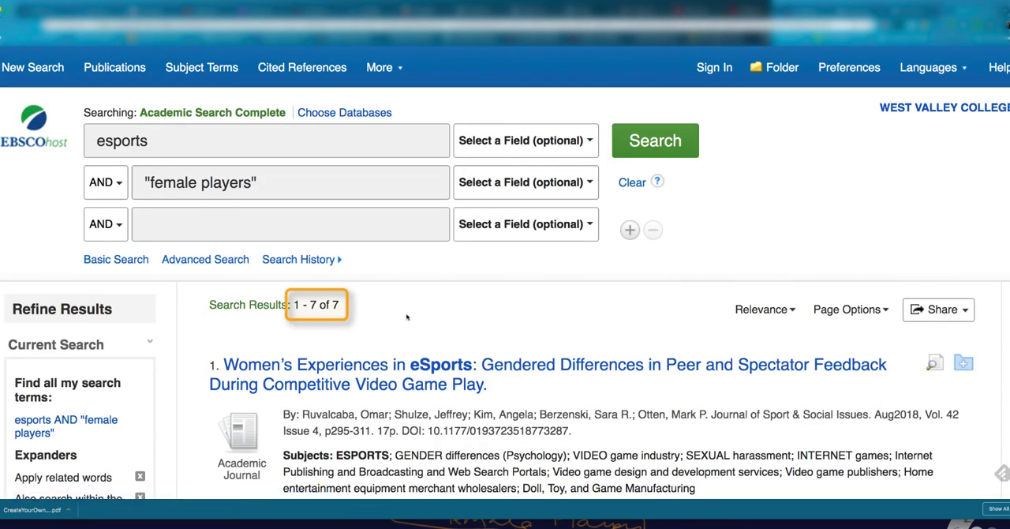
pyautogui.scroll(-3)
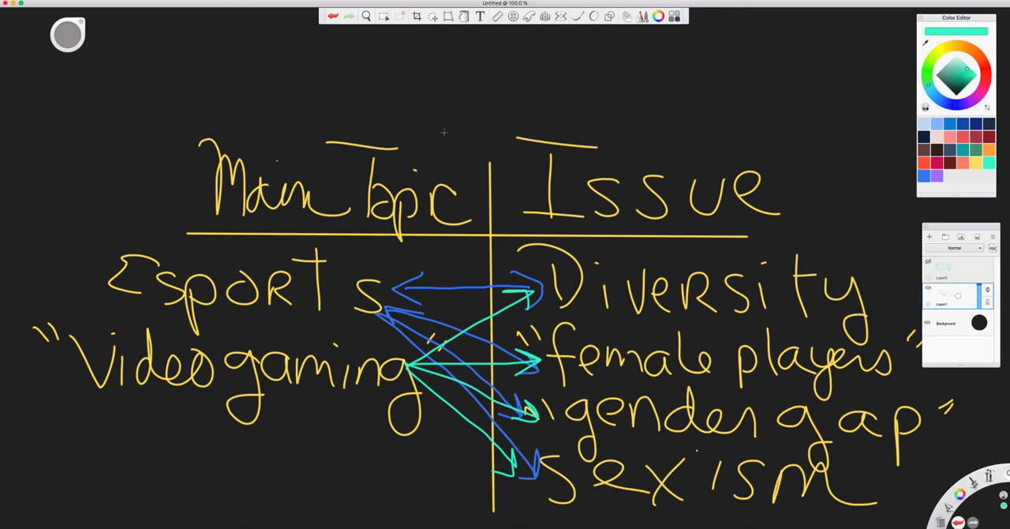
pyautogui.moveTo(432, 142)
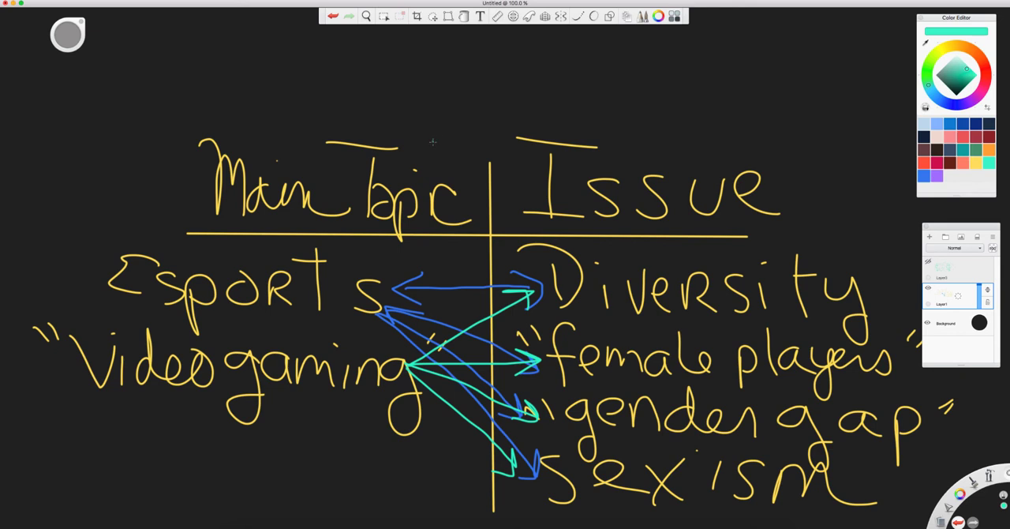